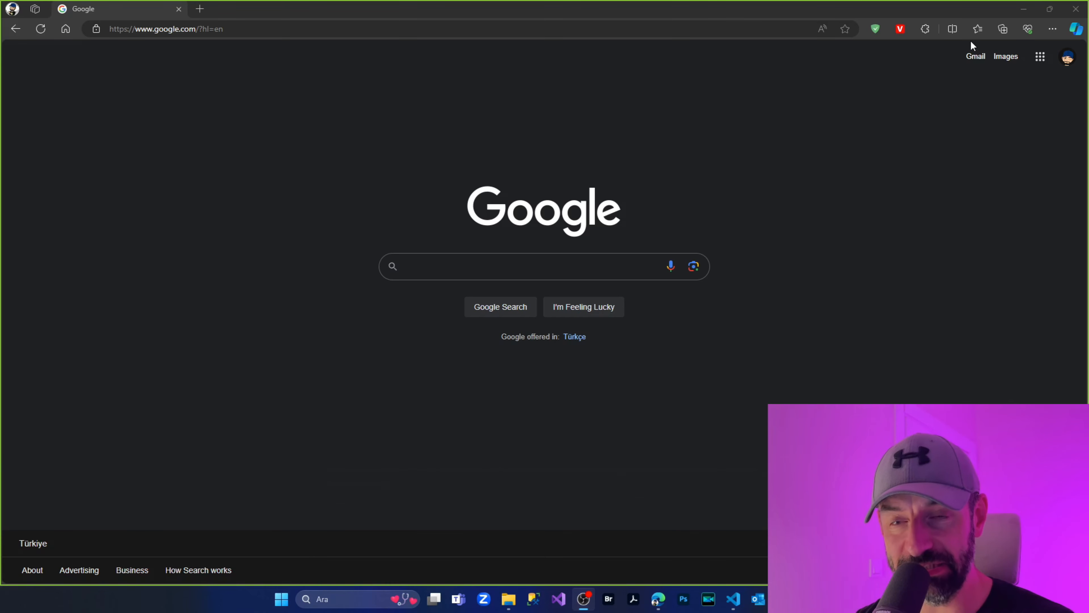
mouse_move(731, 191)
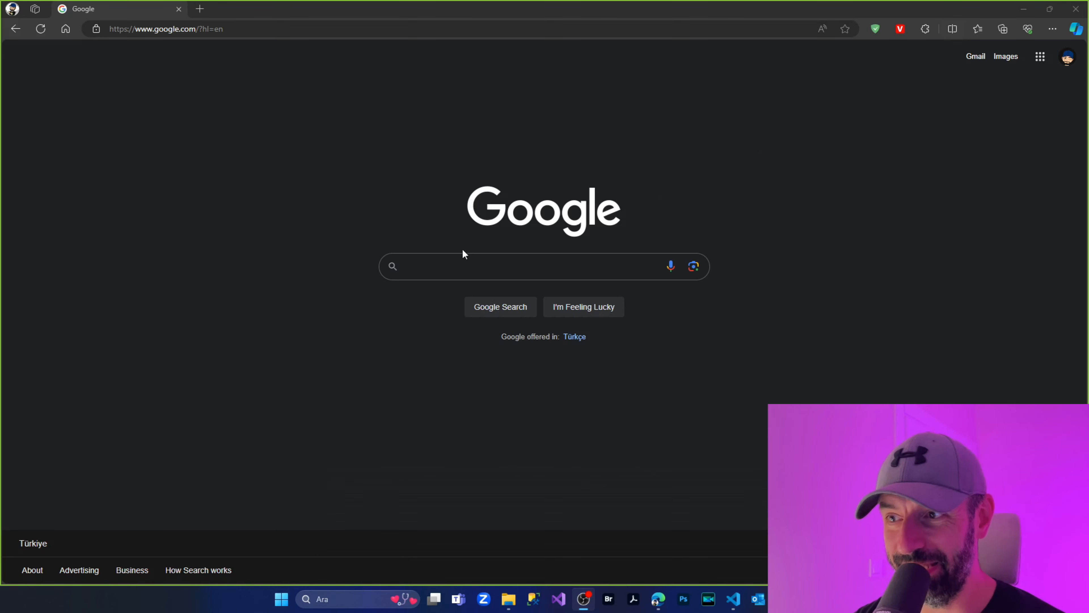
Search Google for 'chrome' from the Edge search box
left_click(521, 266)
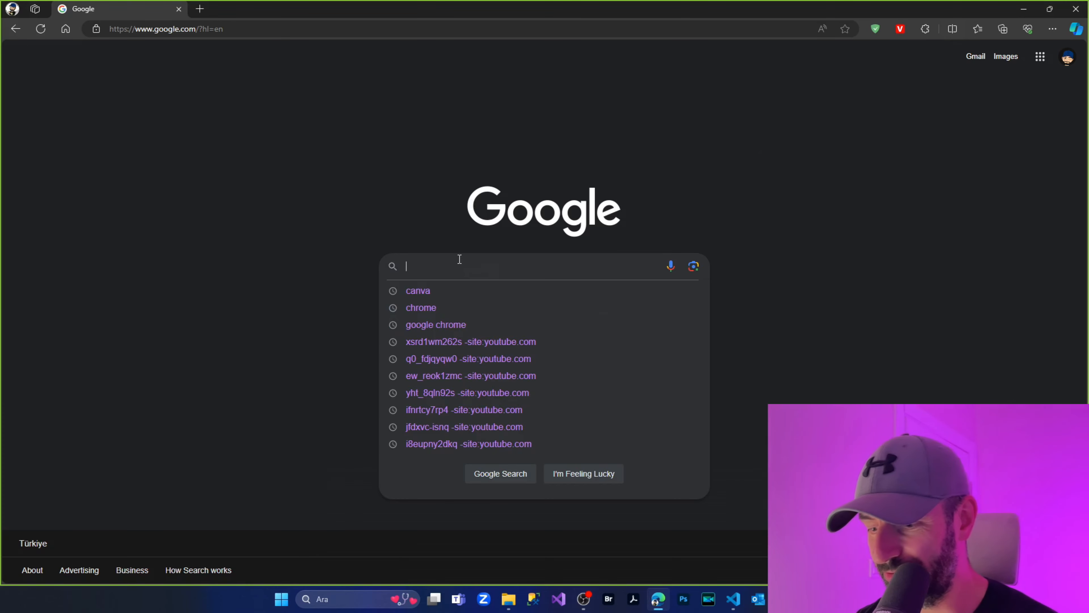
type("chrome")
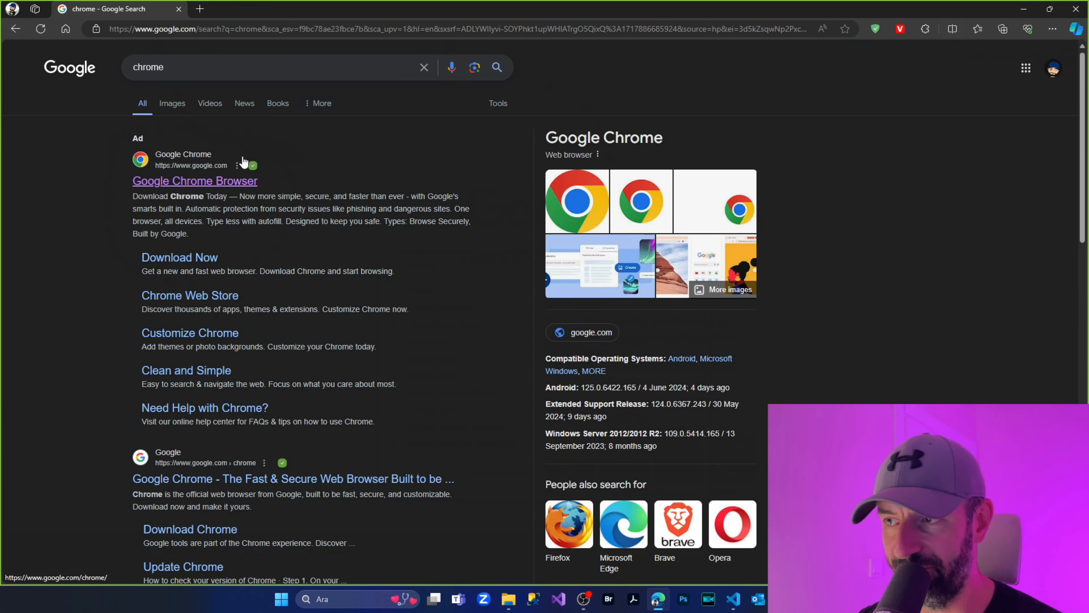
Download ChromeSetup.exe from the official Google Chrome site and run it from Downloads
left_click(194, 180)
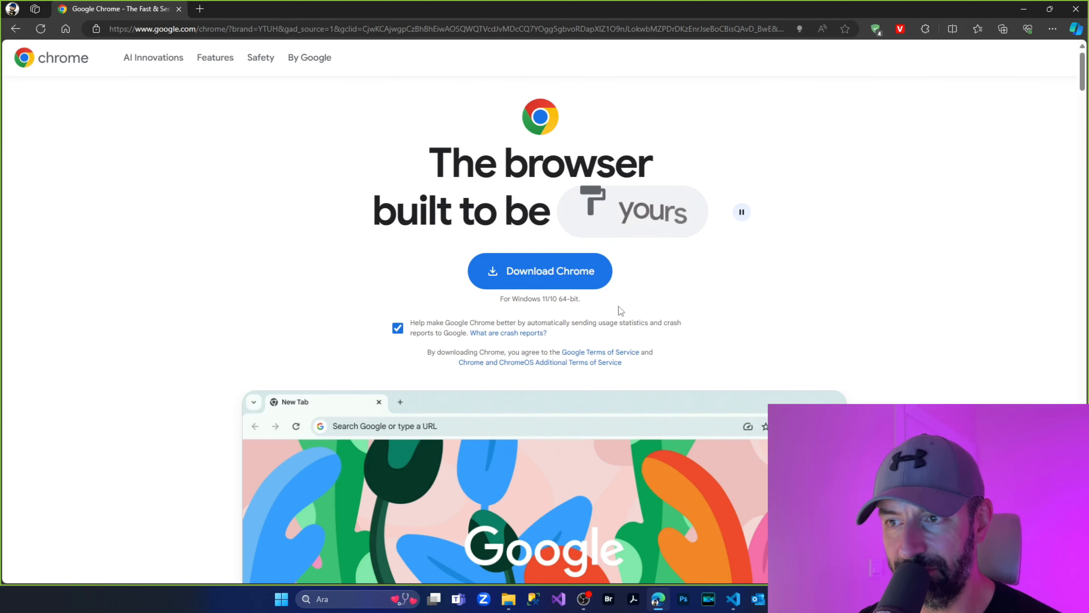
left_click(539, 270)
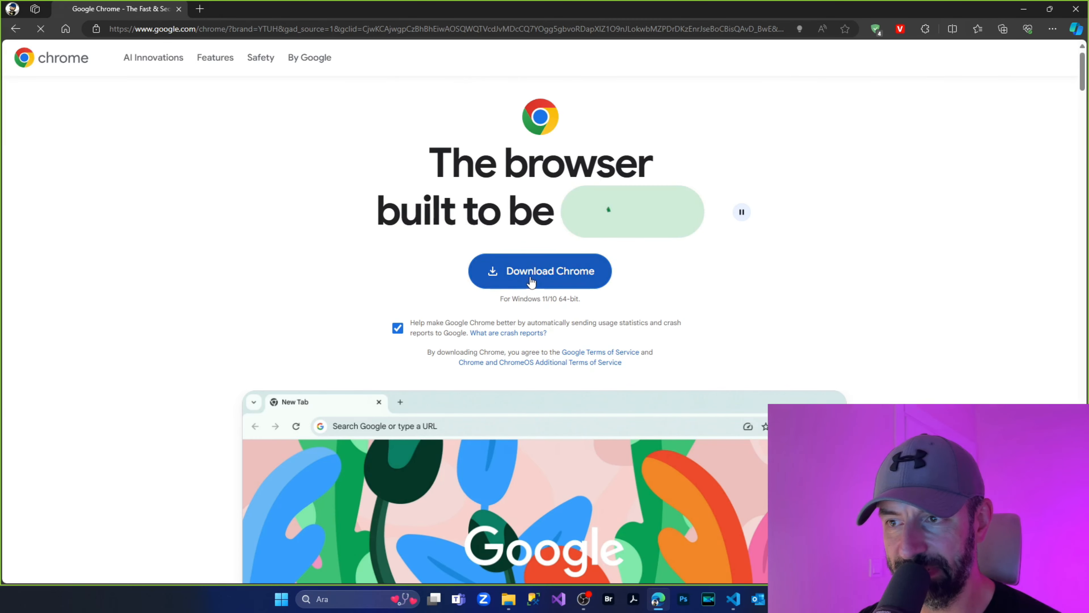
left_click(539, 271)
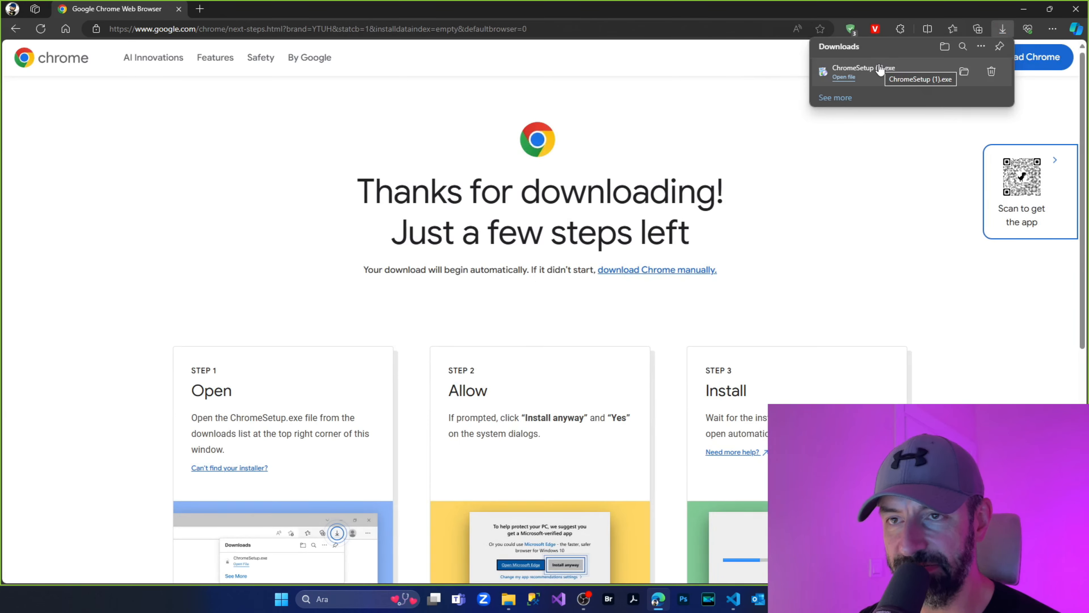
left_click(843, 76)
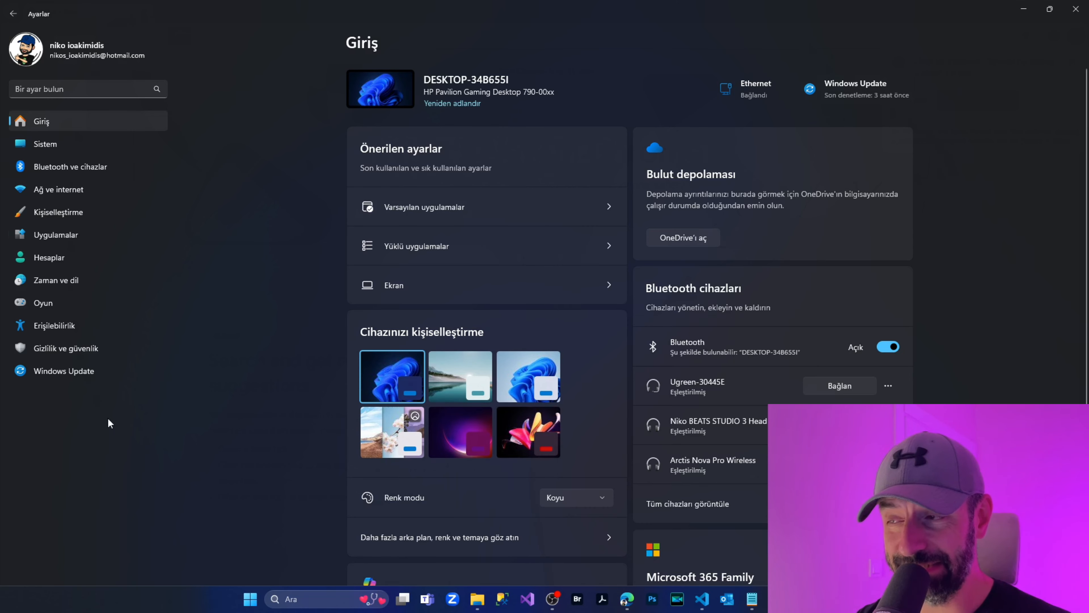
mouse_move(177, 258)
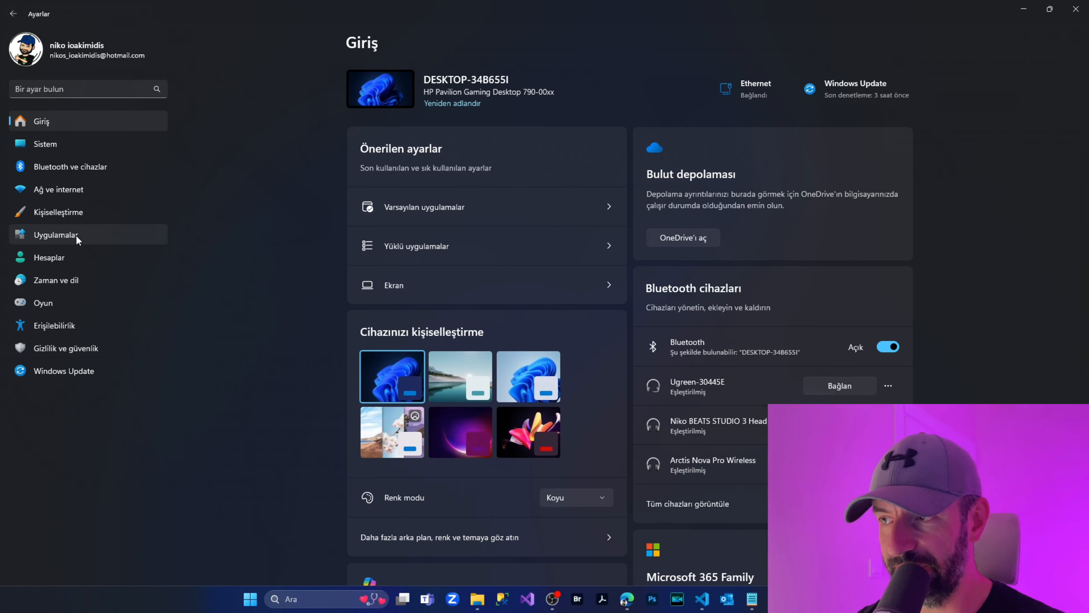
Go to Apps > Default apps and scroll the list down to Google Chrome
left_click(55, 235)
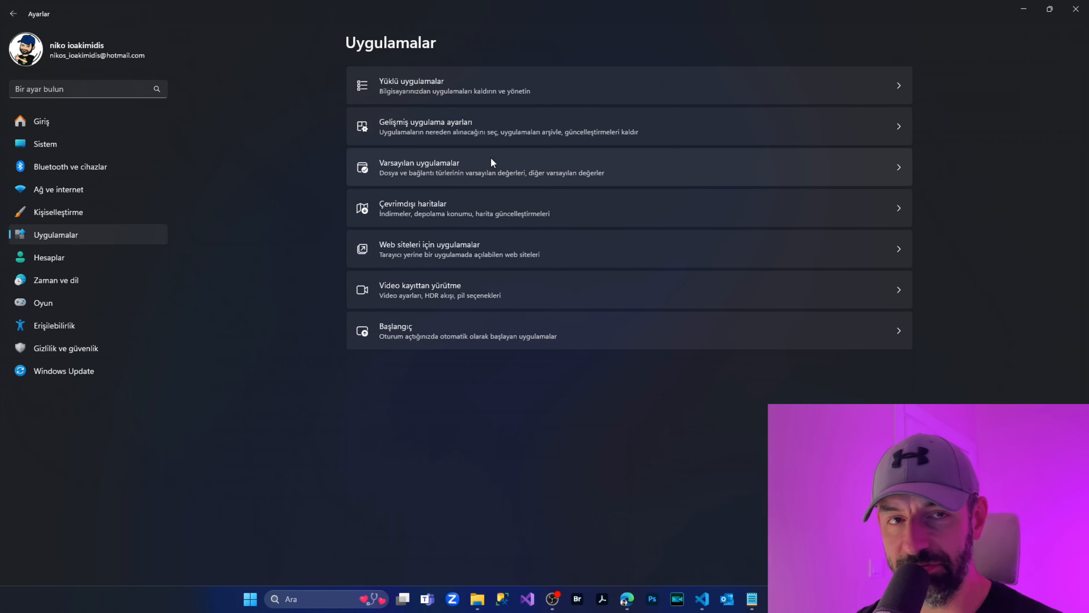
left_click(486, 167)
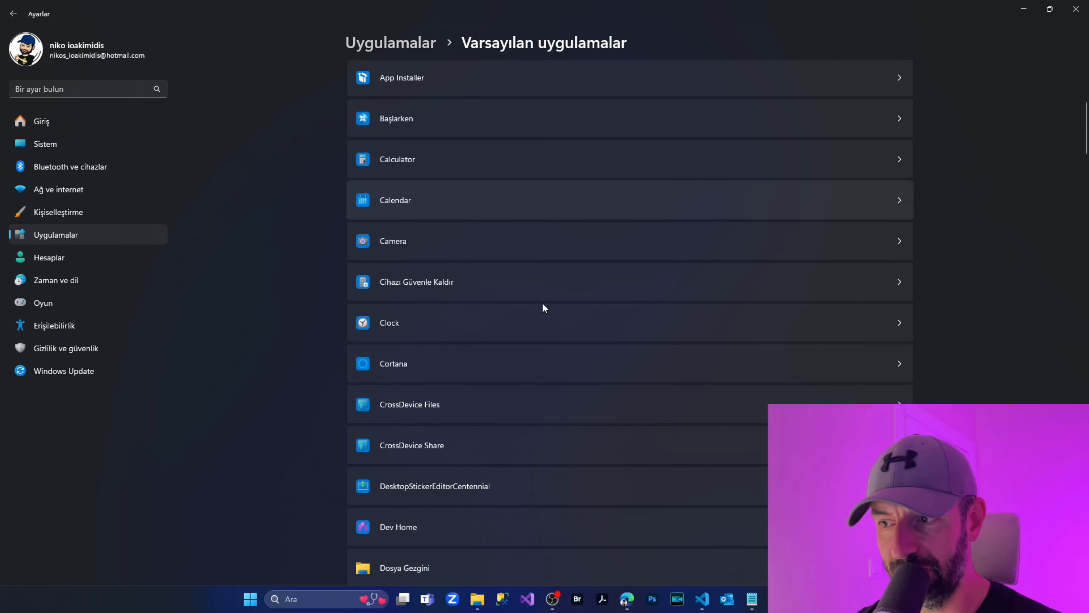
scroll("down", 3)
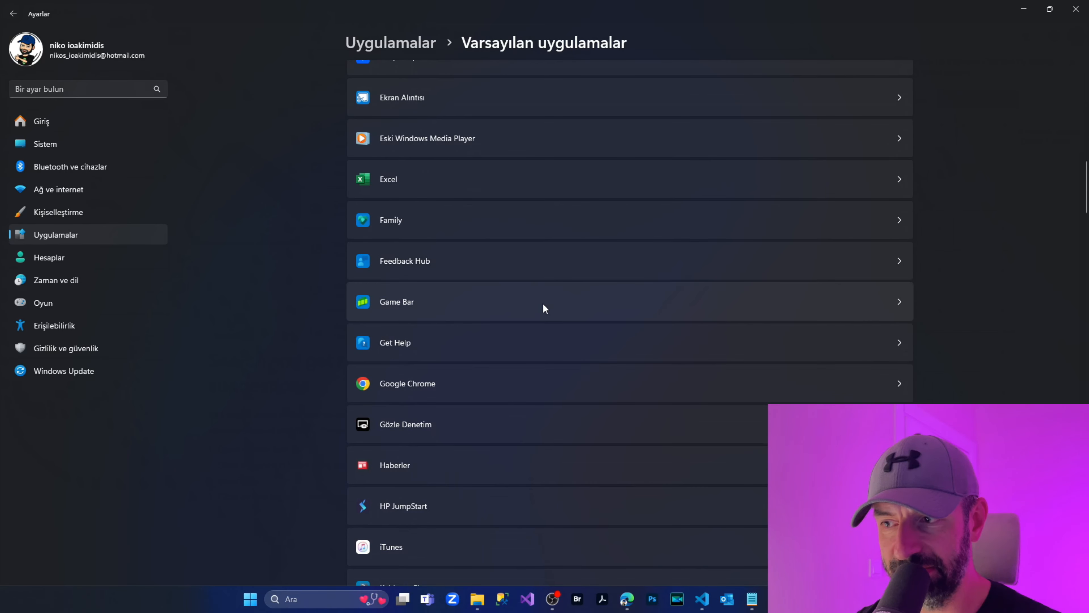
mouse_move(455, 392)
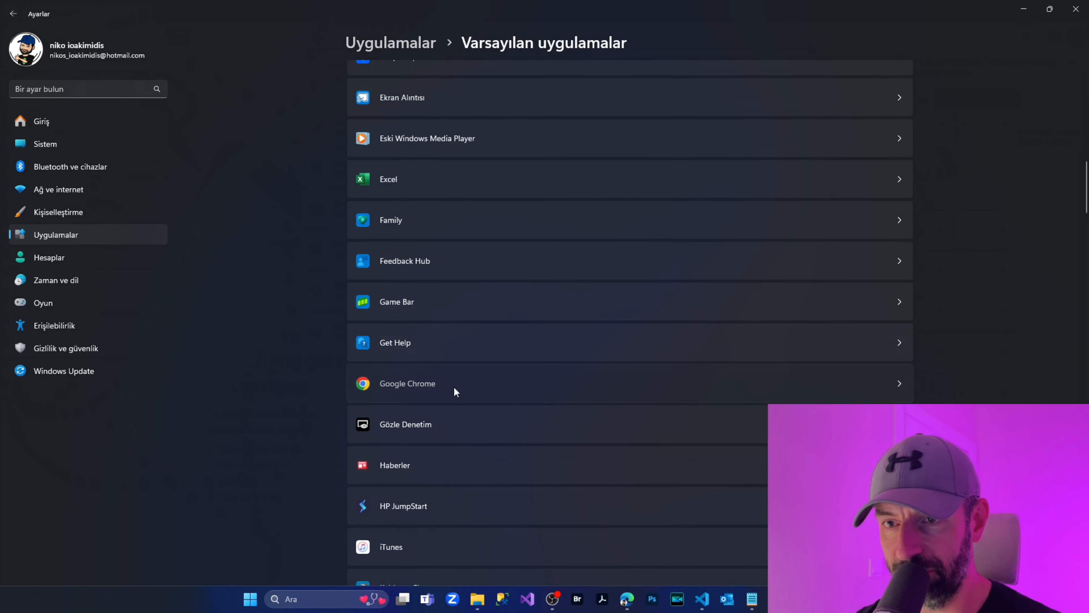
Show Google Chrome's default-app page listing its file and link type associations
left_click(407, 383)
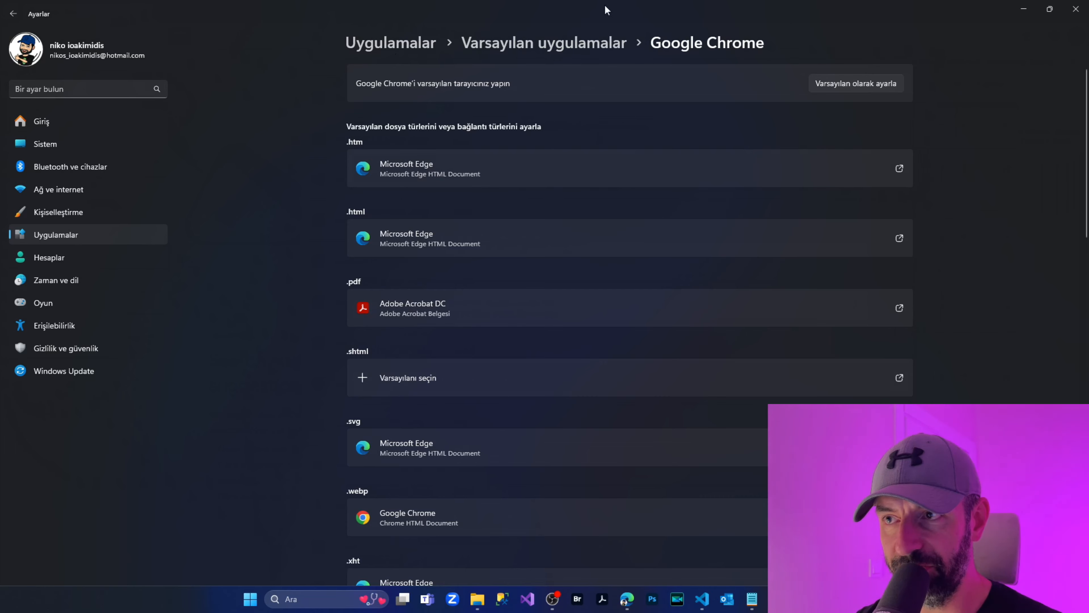
mouse_move(874, 106)
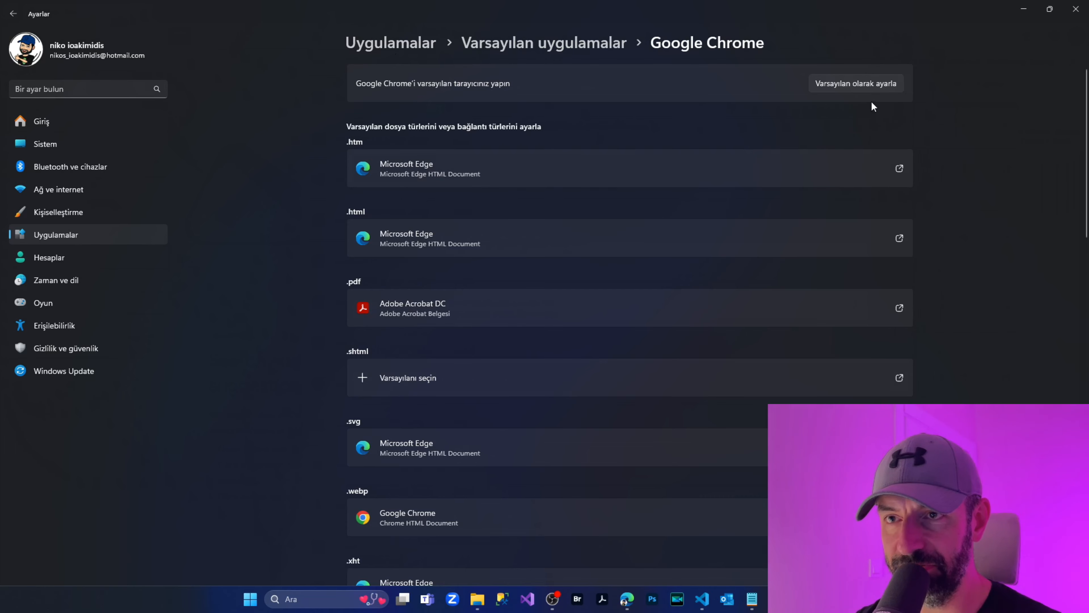
mouse_move(876, 104)
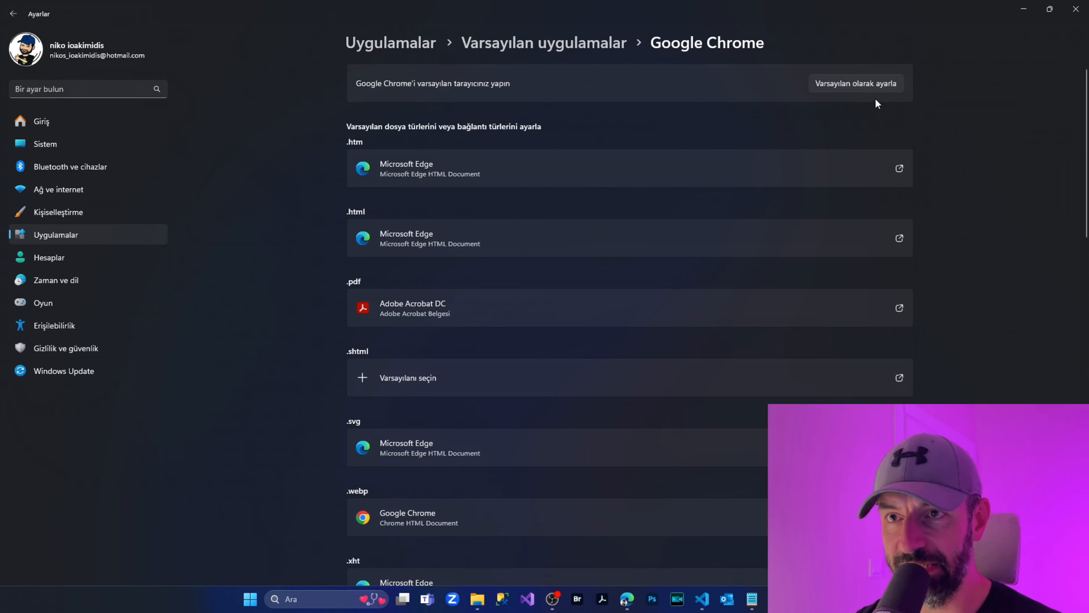
mouse_move(839, 97)
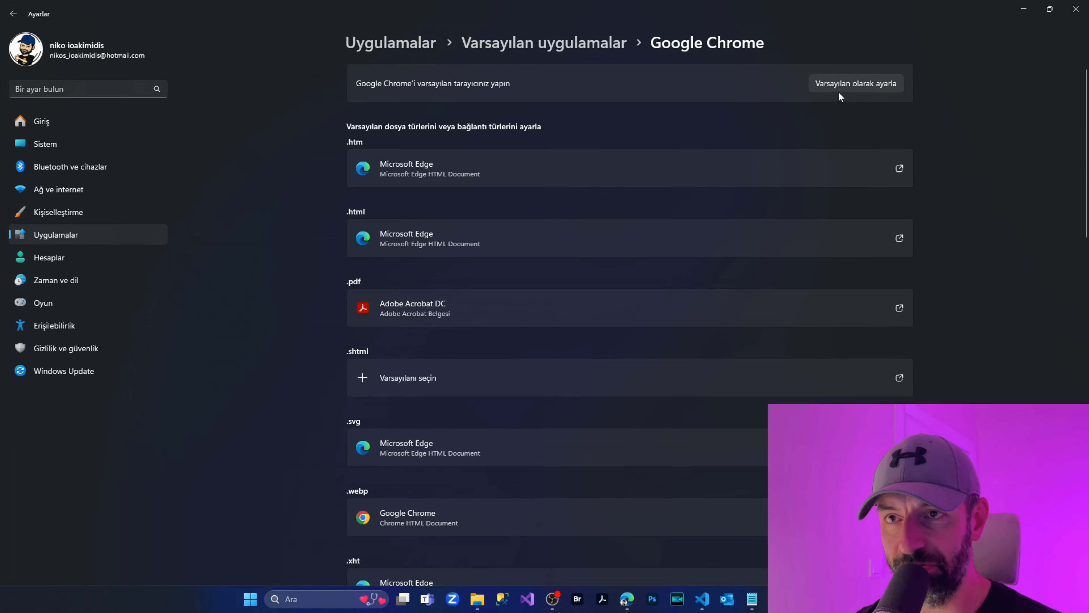
Set Google Chrome as the default browser and view its What's New page
left_click(856, 83)
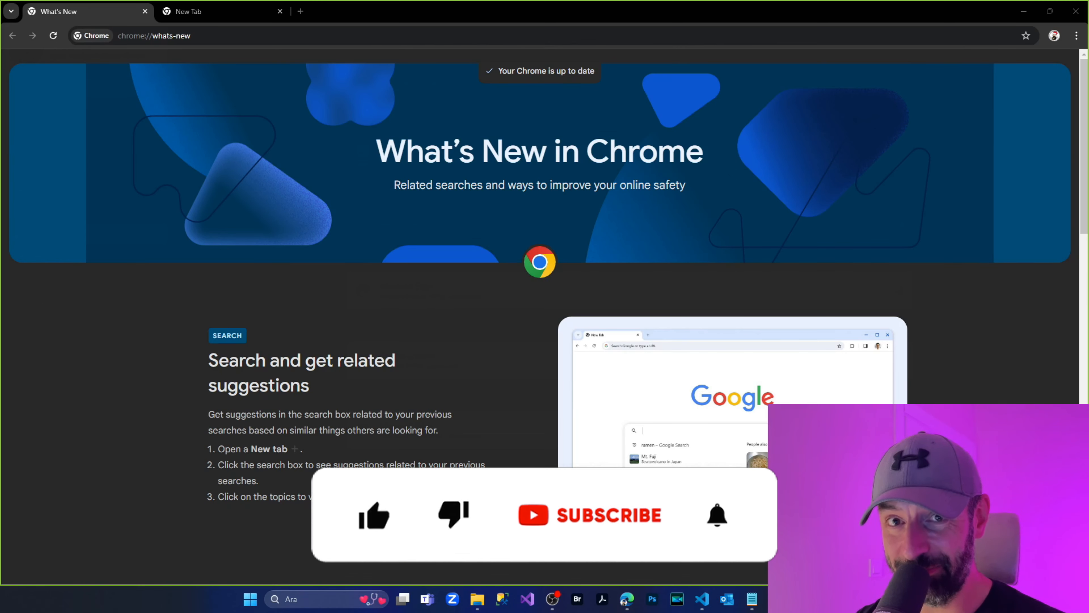
left_click(374, 514)
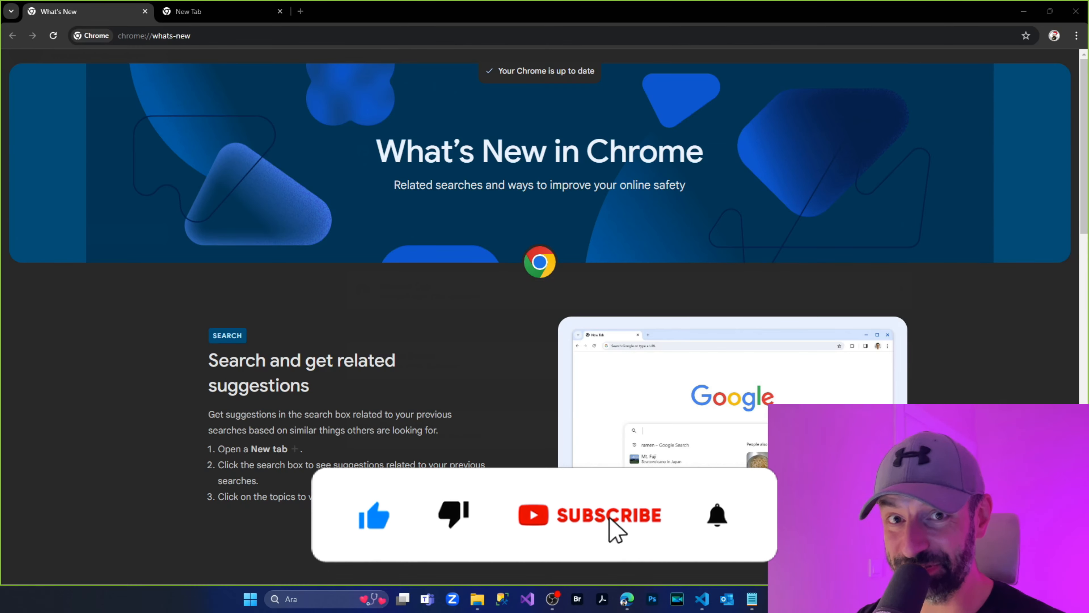